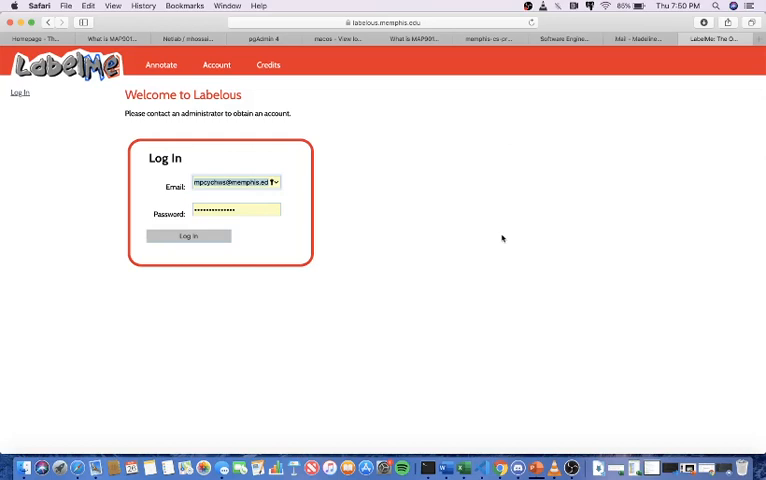
pyautogui.moveTo(340, 124)
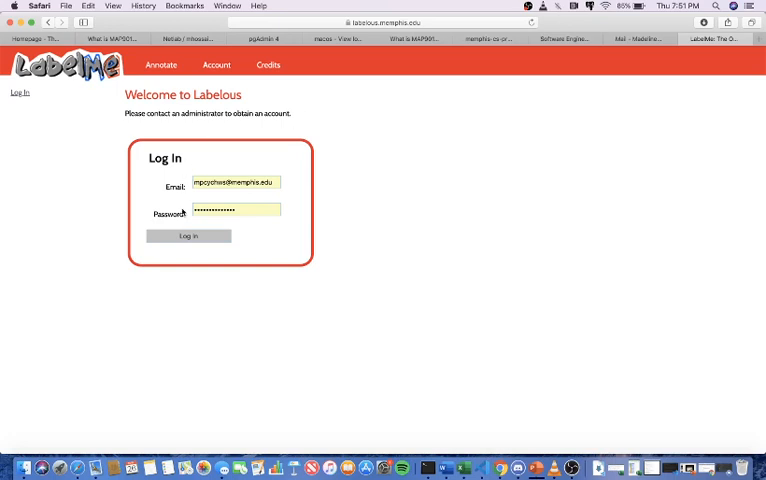
# - Sign in, start deleting an in-progress annotation, then cancel to keep it
pyautogui.click(188, 236)
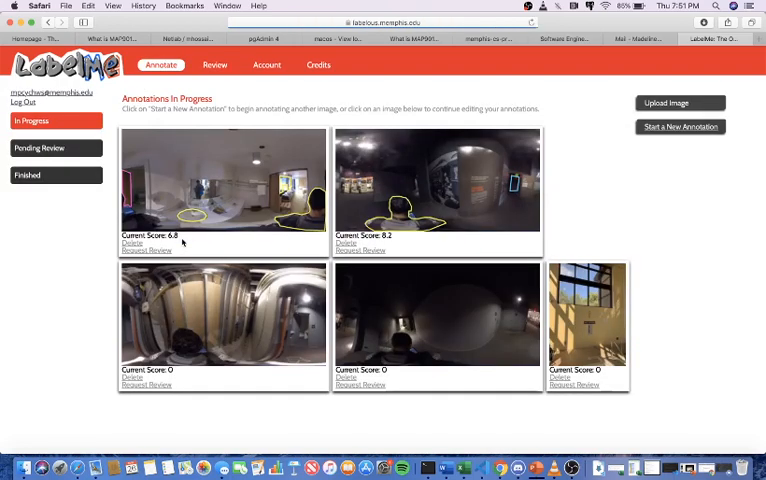
pyautogui.moveTo(144, 166)
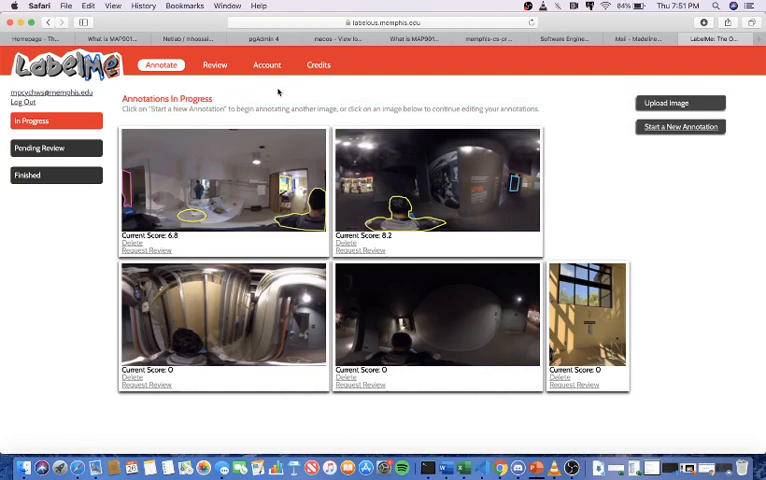
pyautogui.moveTo(280, 92)
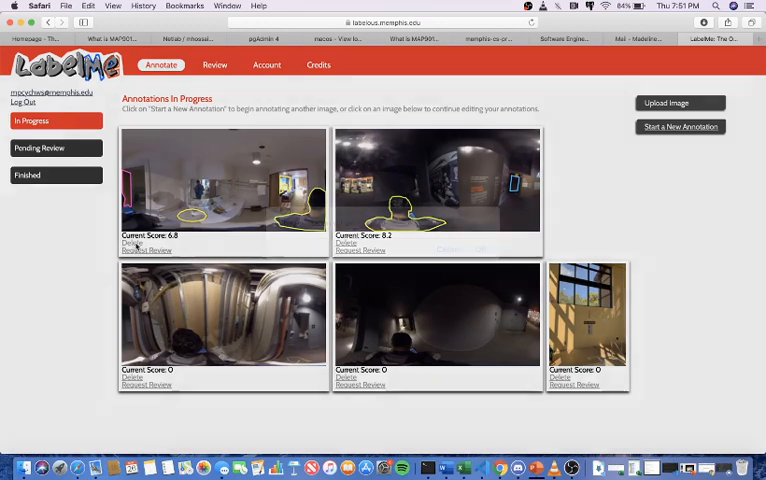
pyautogui.click(132, 242)
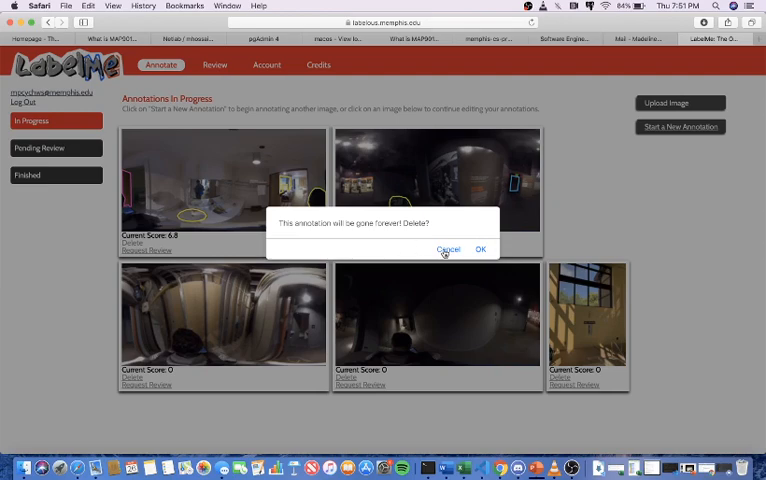
pyautogui.click(448, 250)
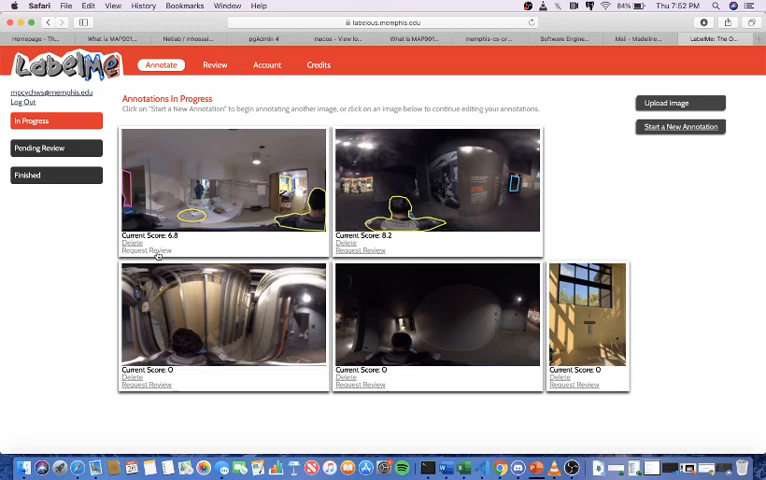
pyautogui.click(146, 252)
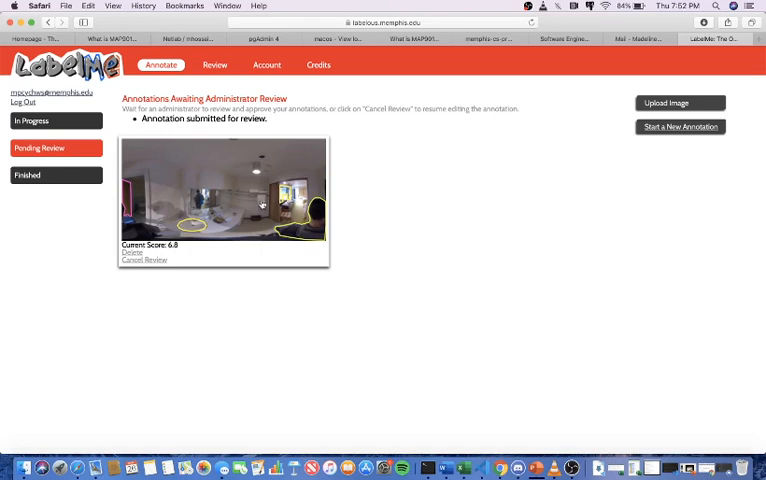
pyautogui.moveTo(172, 272)
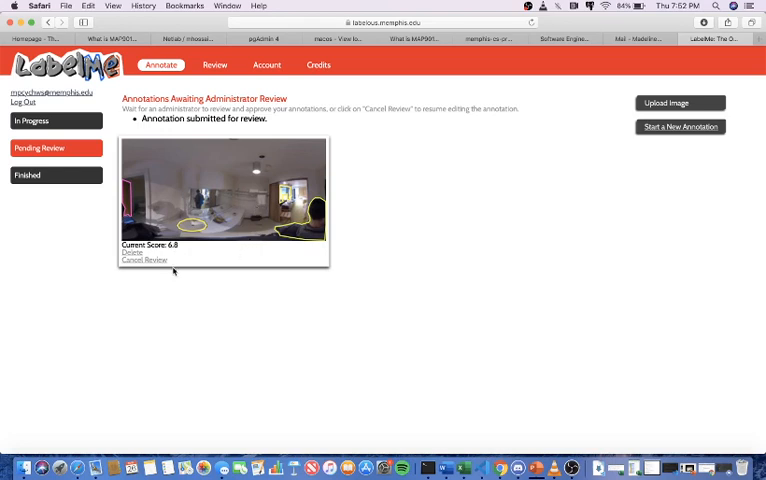
pyautogui.moveTo(156, 262)
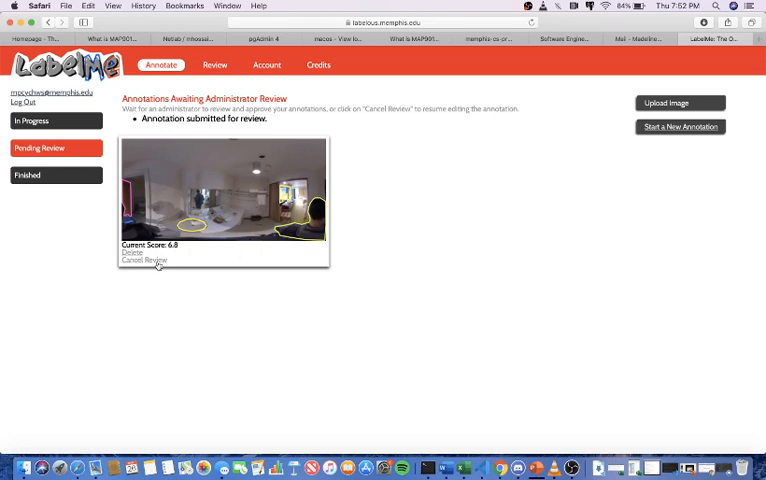
pyautogui.click(144, 260)
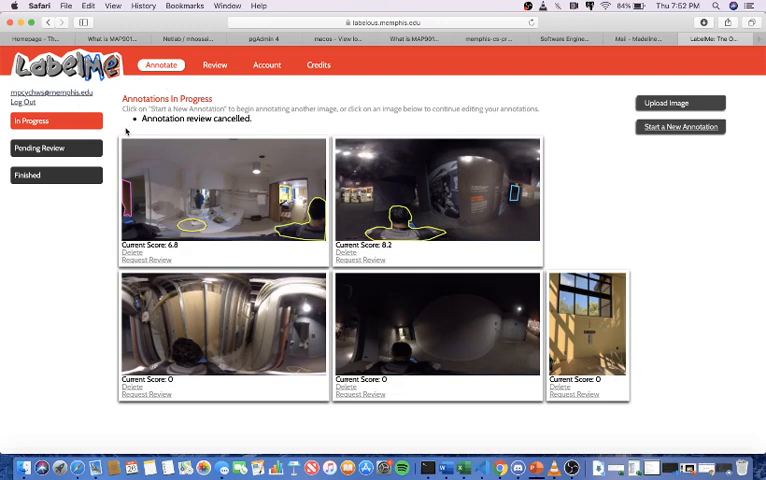
pyautogui.moveTo(90, 150)
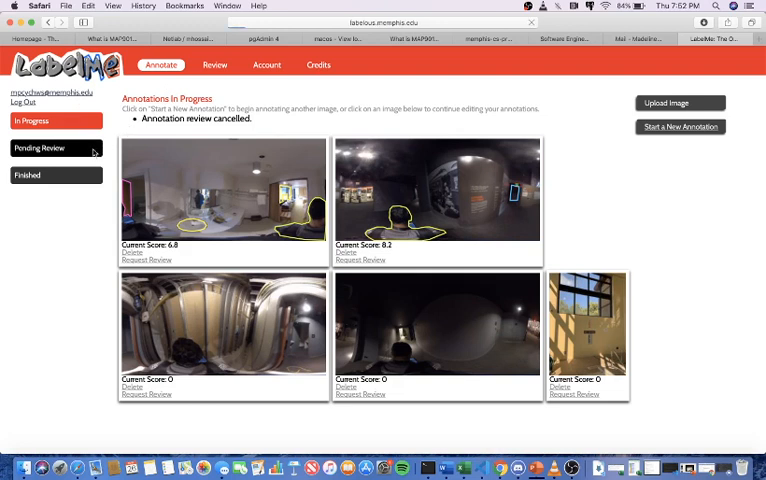
pyautogui.click(40, 148)
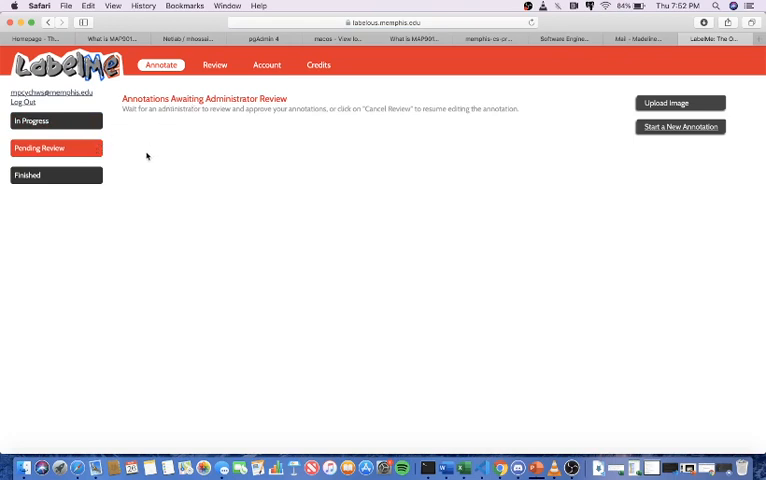
pyautogui.click(56, 176)
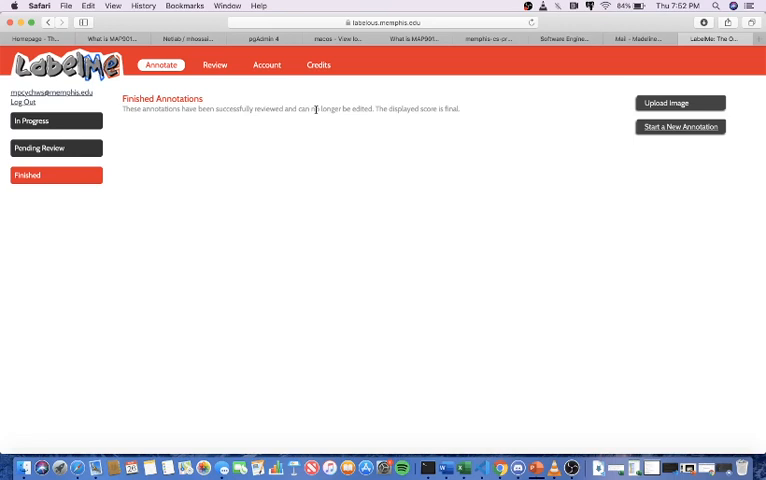
pyautogui.moveTo(318, 108); pyautogui.dragTo(378, 108)
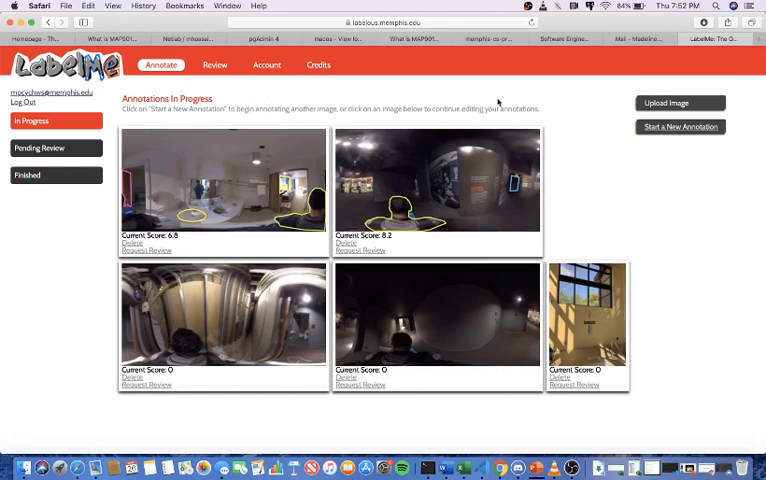
pyautogui.moveTo(560, 124)
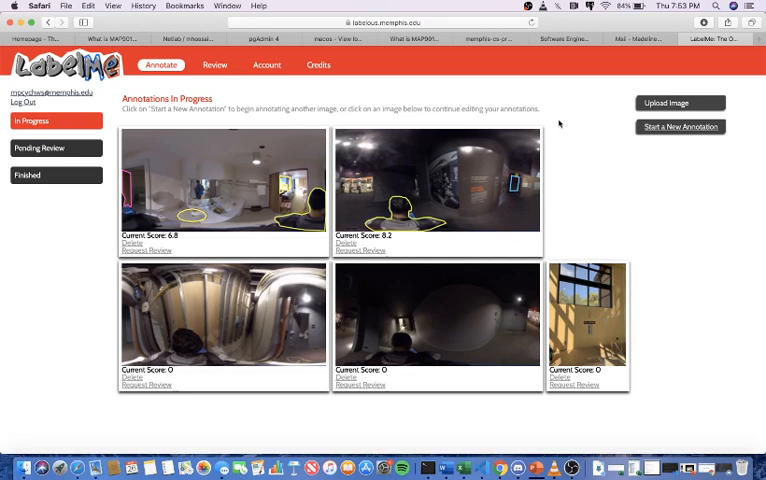
pyautogui.moveTo(590, 238)
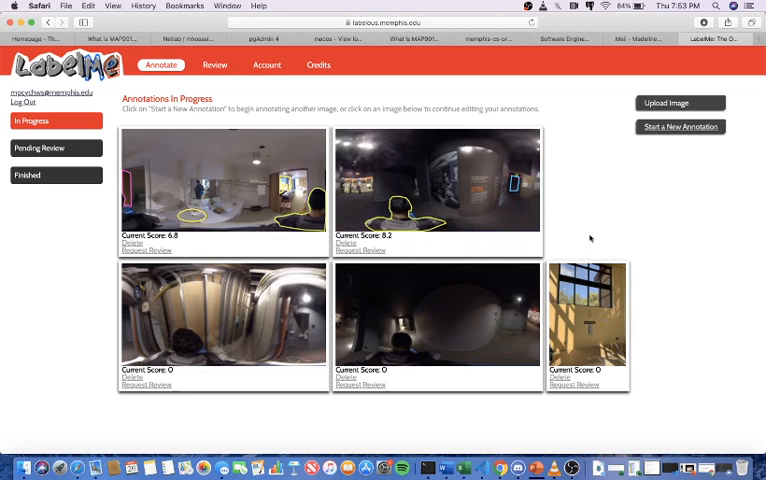
pyautogui.moveTo(590, 300)
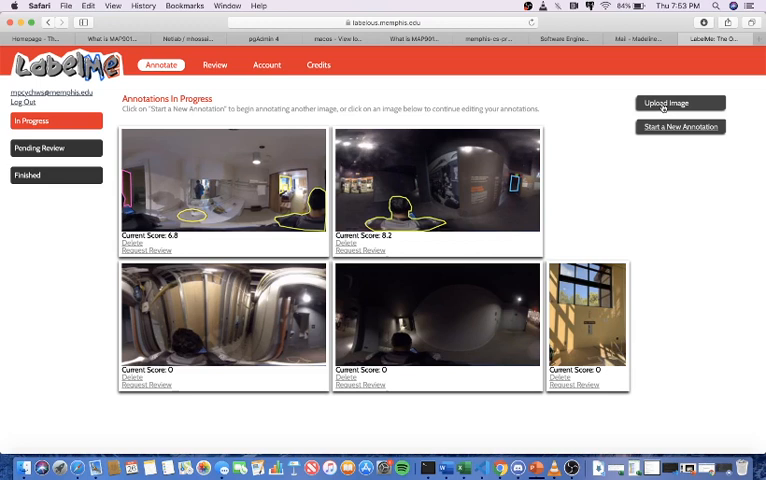
# - Go to the Upload Image page from the Annotate page
pyautogui.click(680, 104)
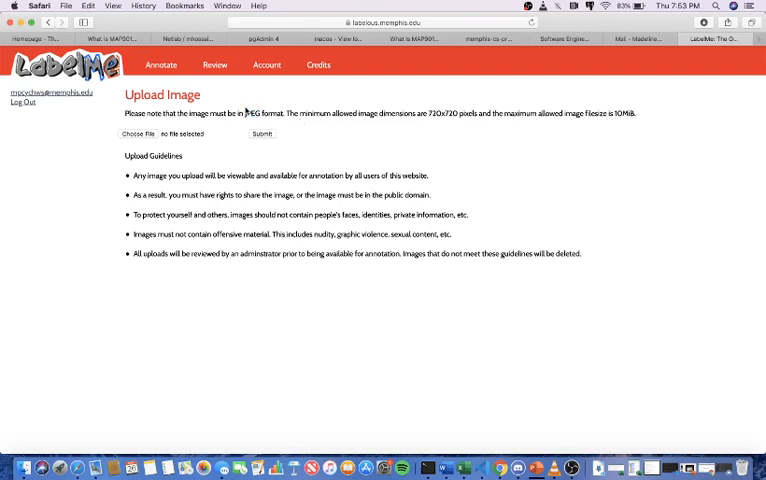
pyautogui.moveTo(244, 112)
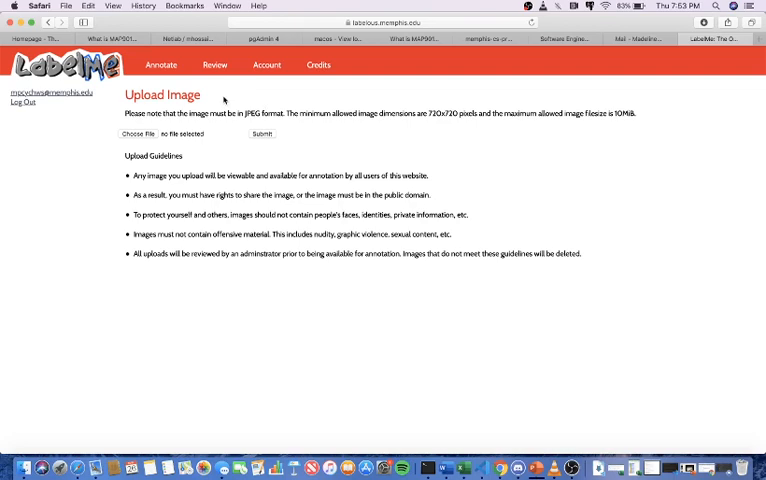
# - Return to Annotations In Progress and request a new annotation
pyautogui.click(160, 64)
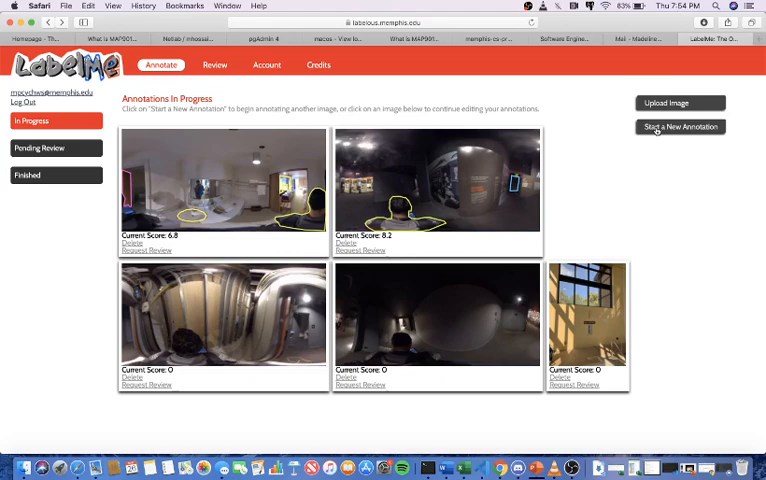
pyautogui.click(680, 126)
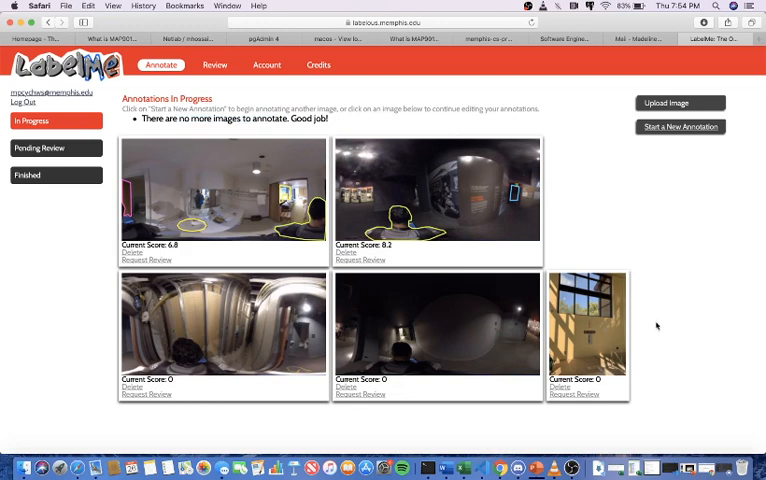
# - Load the stairwell window image into the annotation editor
pyautogui.click(588, 324)
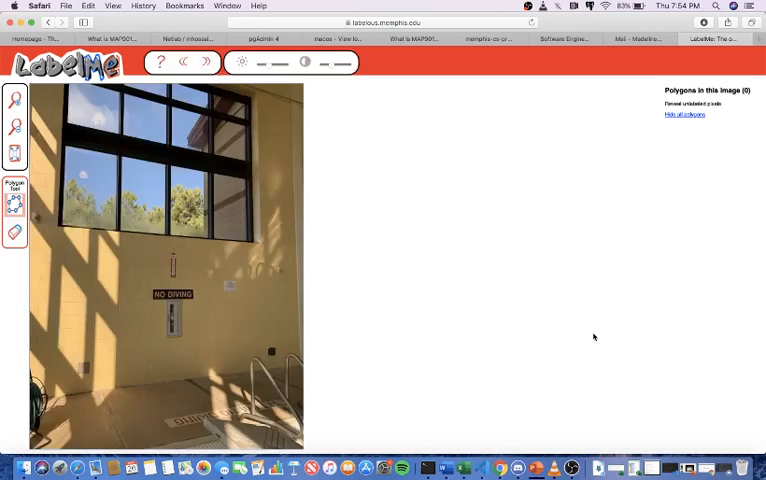
pyautogui.moveTo(424, 240)
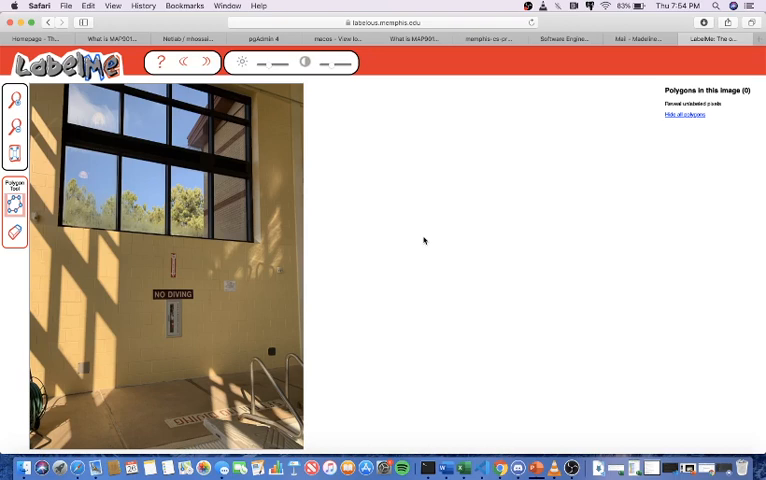
pyautogui.moveTo(96, 100)
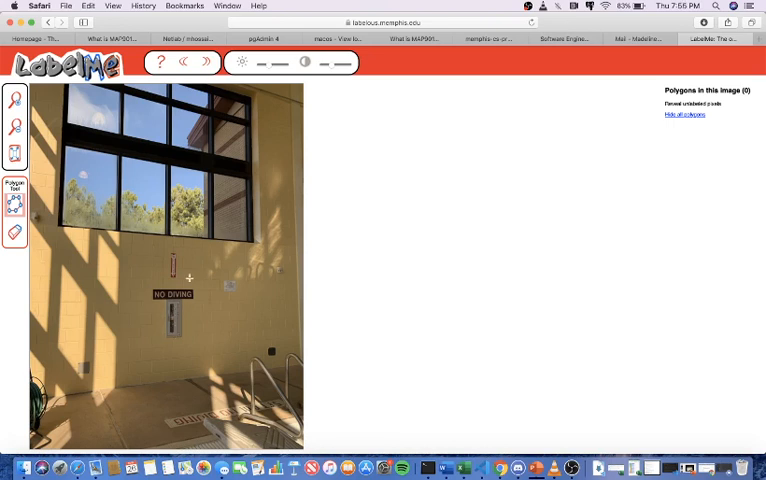
pyautogui.moveTo(336, 140)
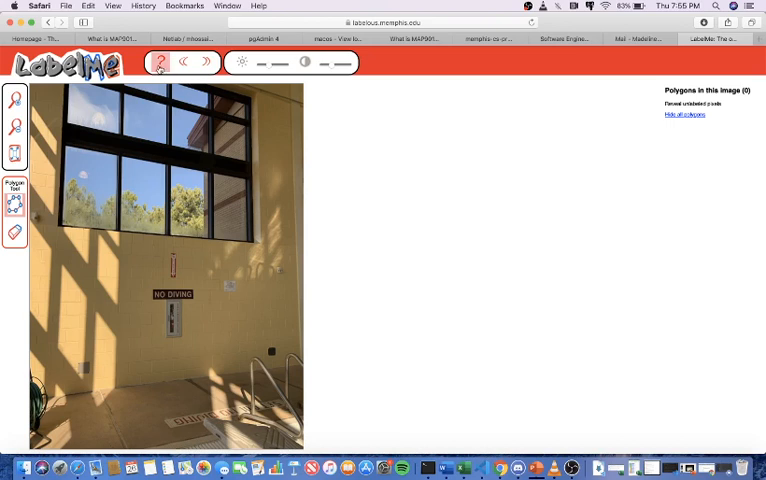
# - Begin the polygon outline around the wall-mounted fire extinguisher
pyautogui.click(158, 62)
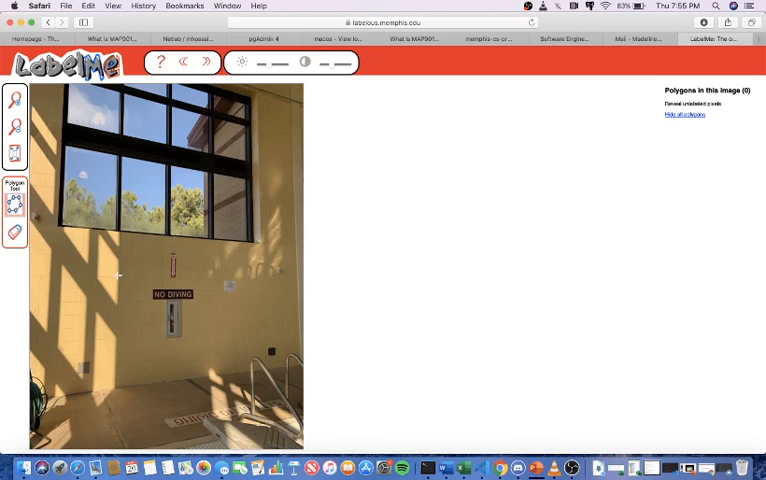
pyautogui.moveTo(166, 300)
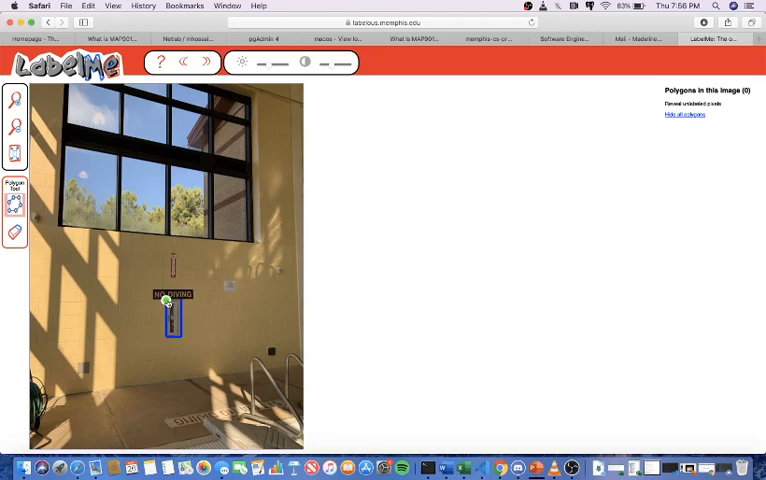
# - Close the outline and label it 'fire suppression systems – extinguisher'
pyautogui.click(168, 304)
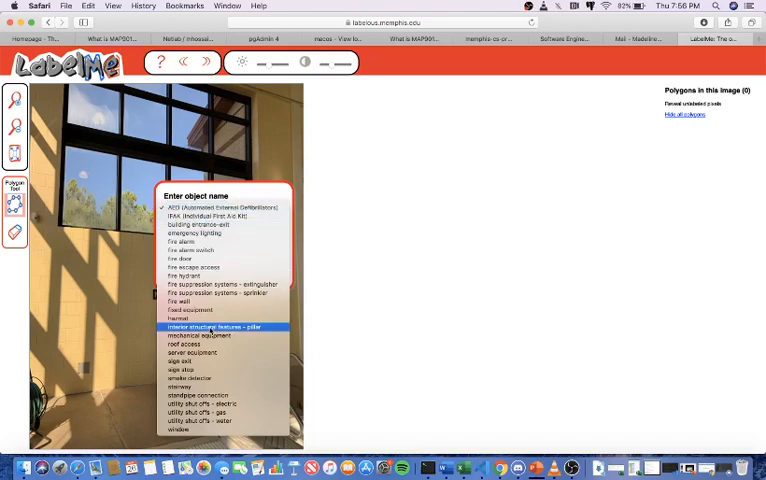
pyautogui.moveTo(222, 292)
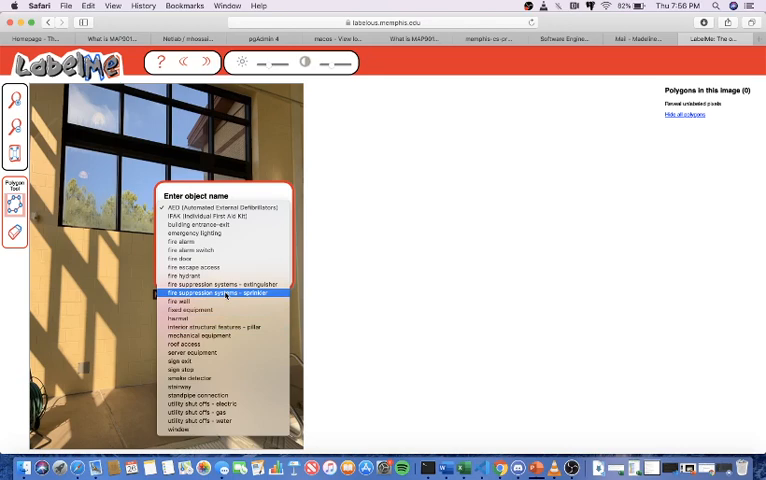
pyautogui.moveTo(220, 284)
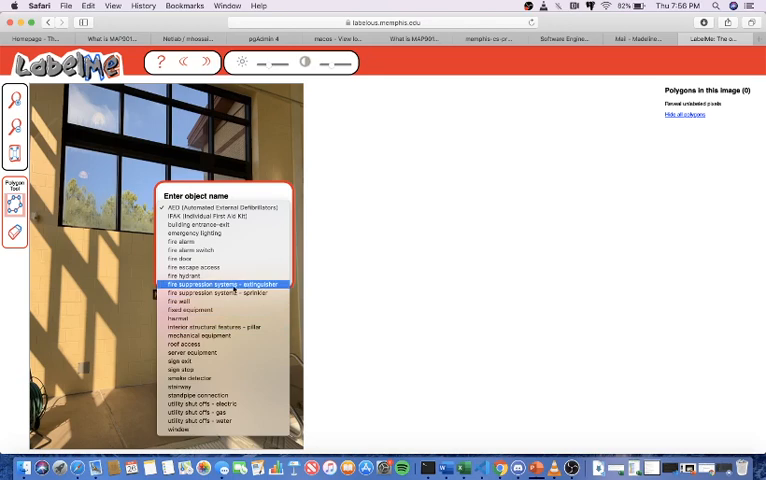
pyautogui.click(224, 284)
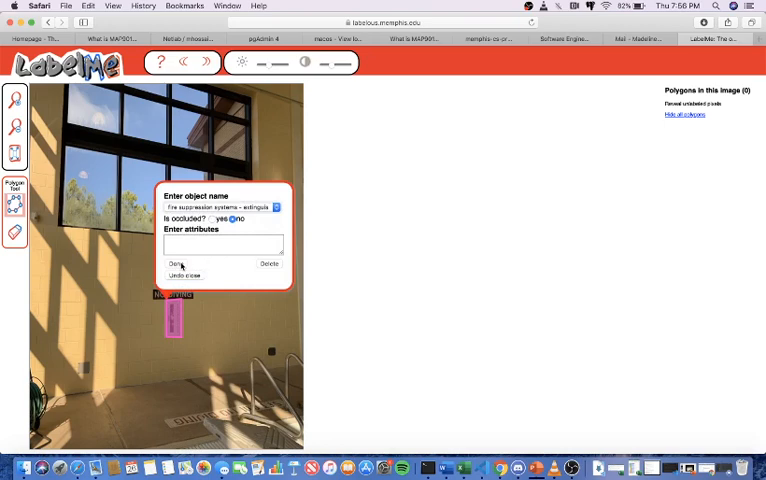
pyautogui.click(174, 264)
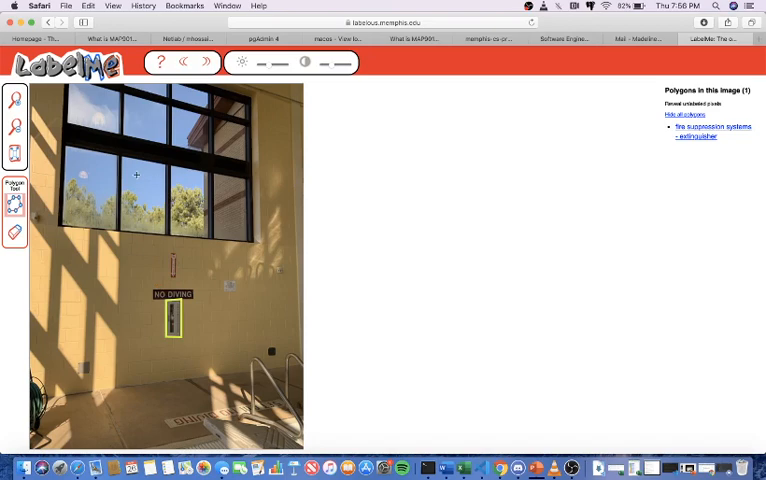
pyautogui.moveTo(90, 220)
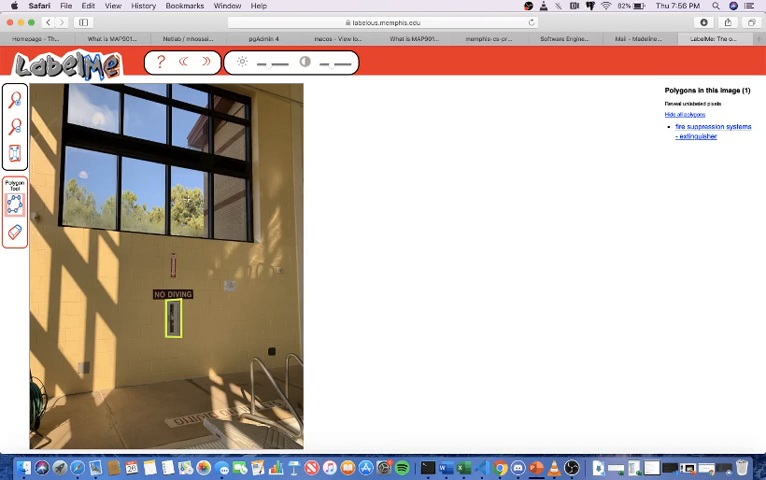
pyautogui.click(188, 204)
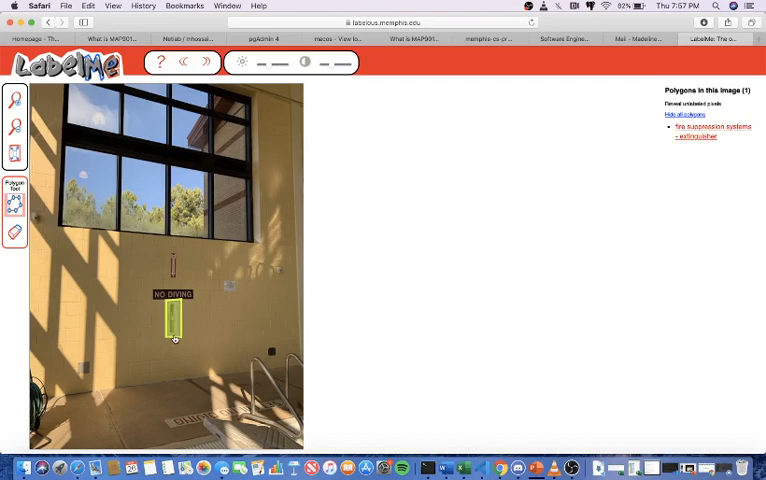
pyautogui.click(172, 320)
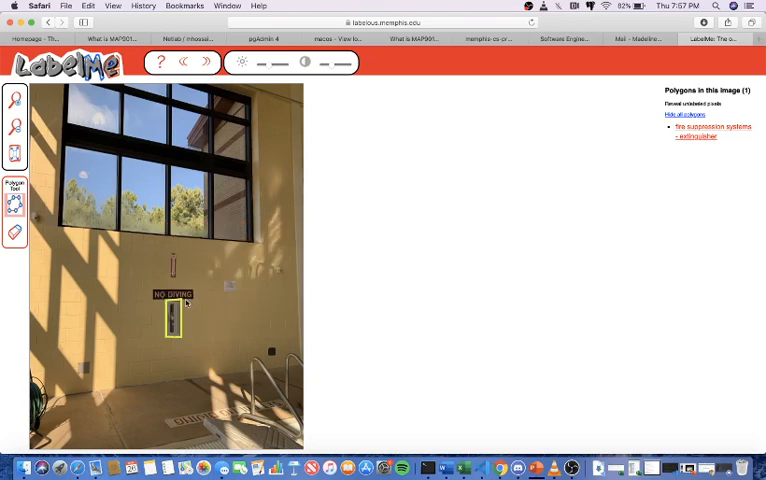
pyautogui.click(172, 320)
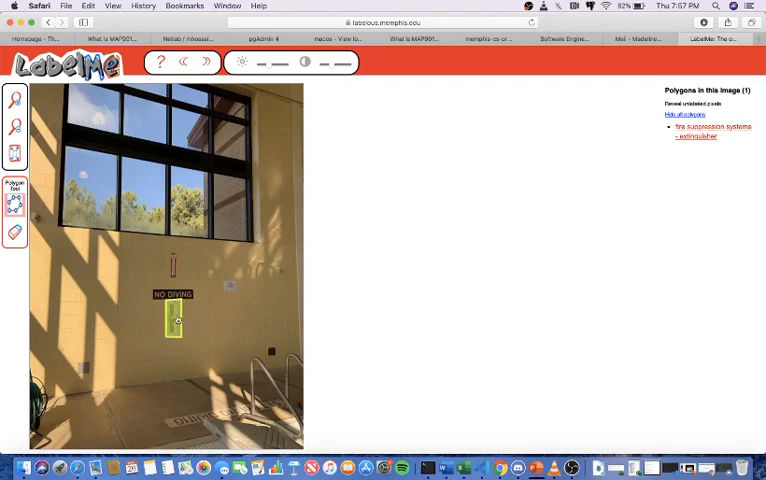
# - Select the extinguisher polygon and choose Adjust polygon to expose its control points
pyautogui.click(172, 320)
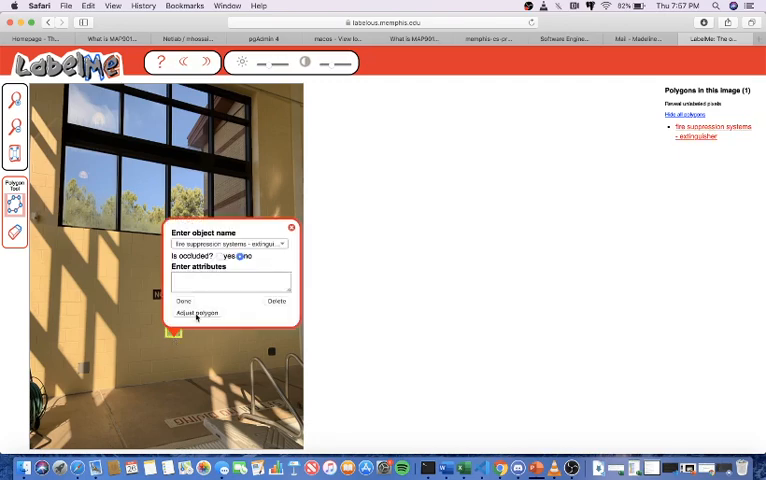
pyautogui.click(184, 300)
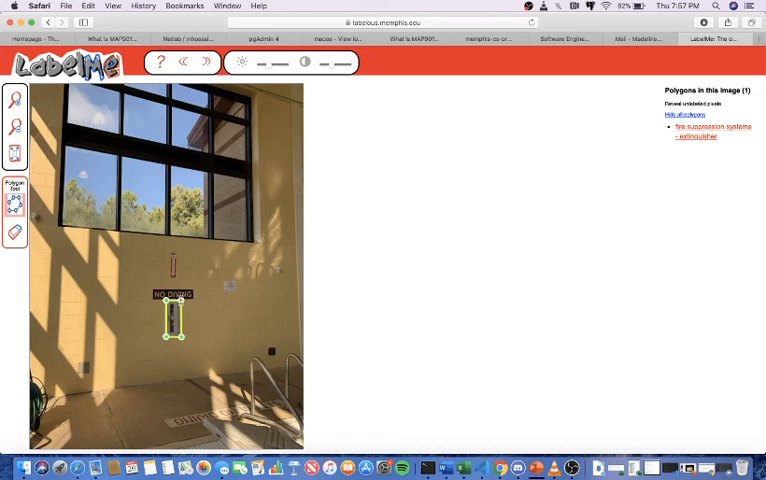
pyautogui.click(172, 316)
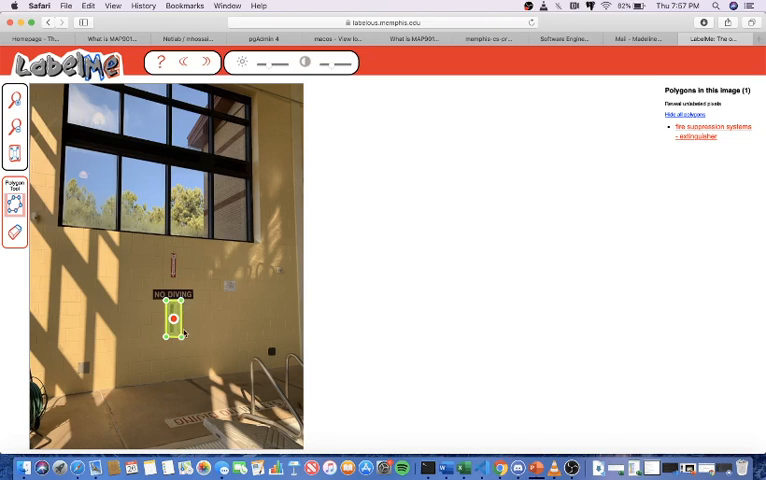
pyautogui.moveTo(142, 270)
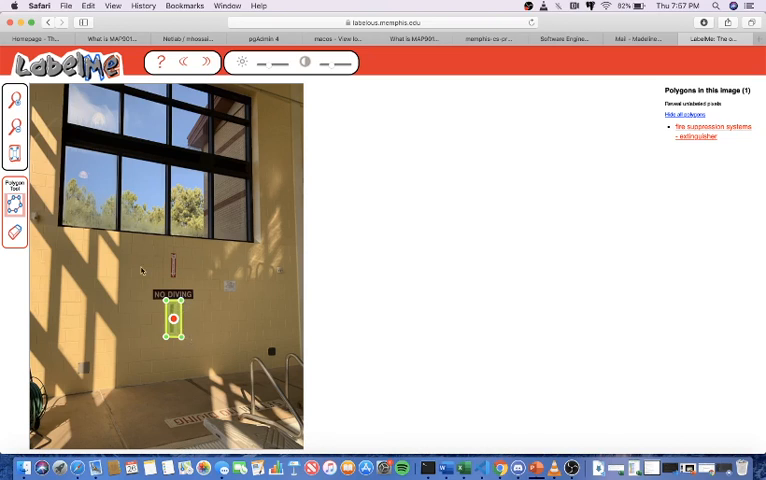